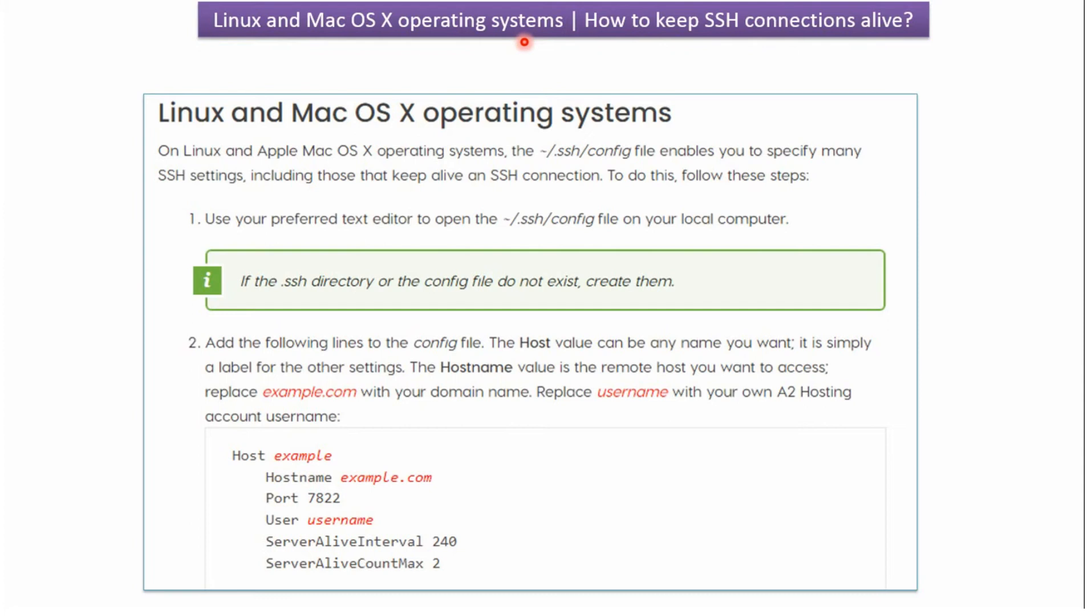
mouse_move(499, 170)
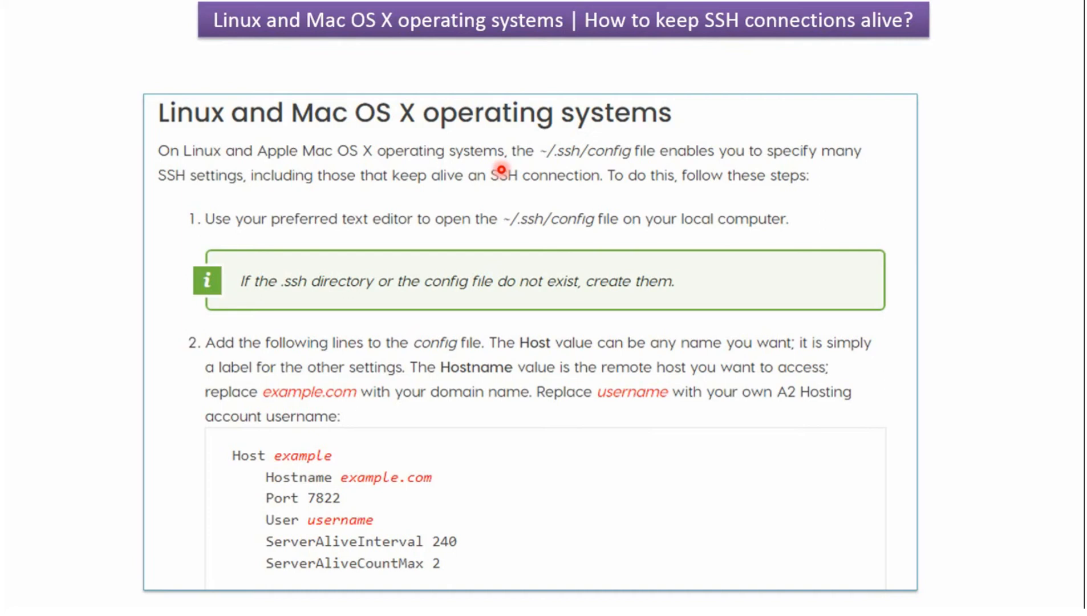
mouse_move(563, 166)
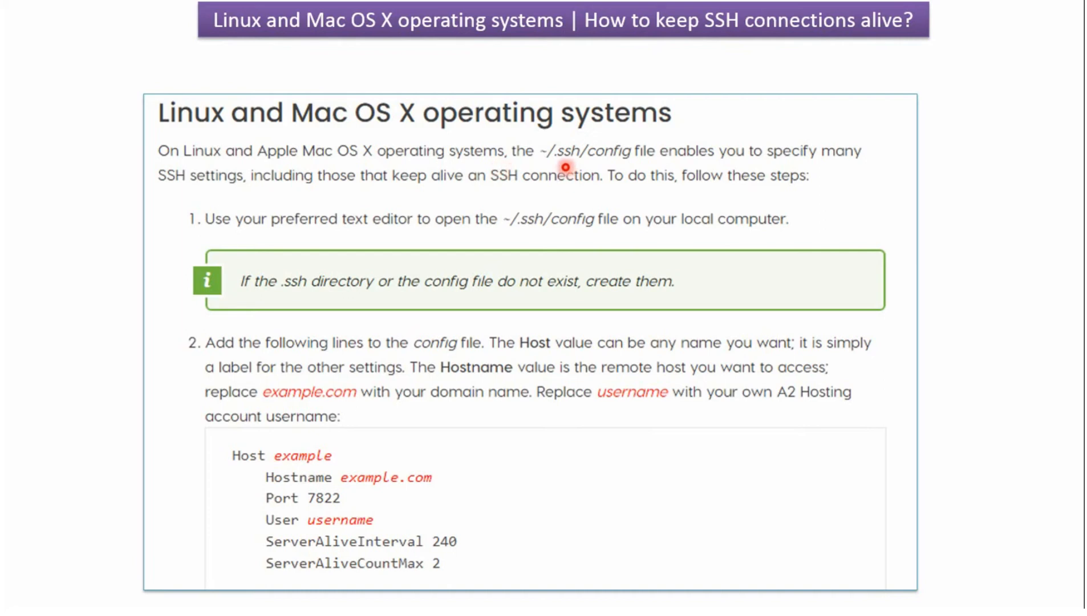
mouse_move(601, 166)
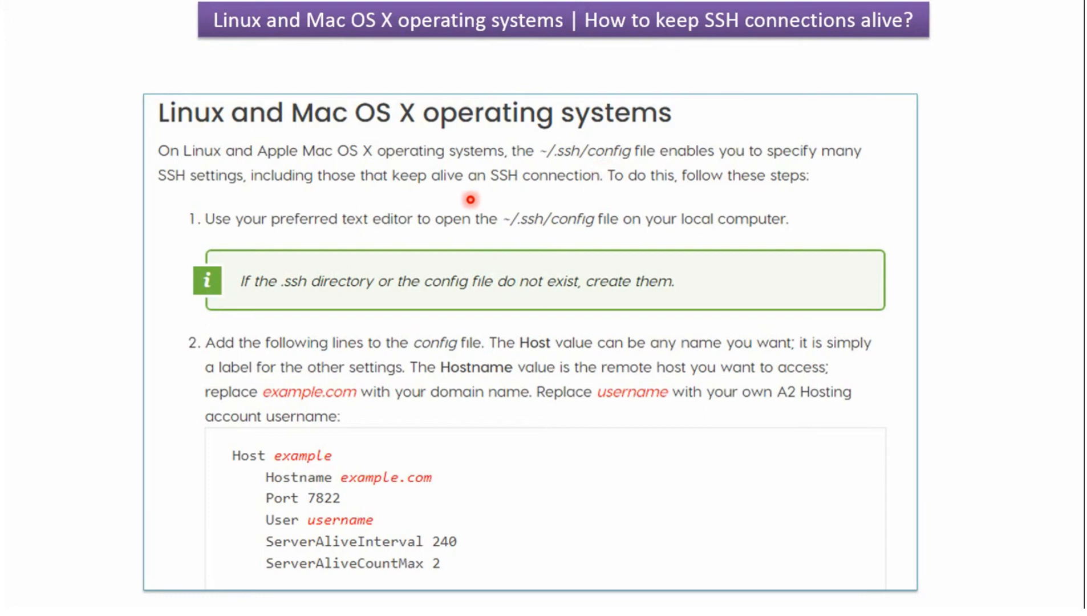
mouse_move(509, 195)
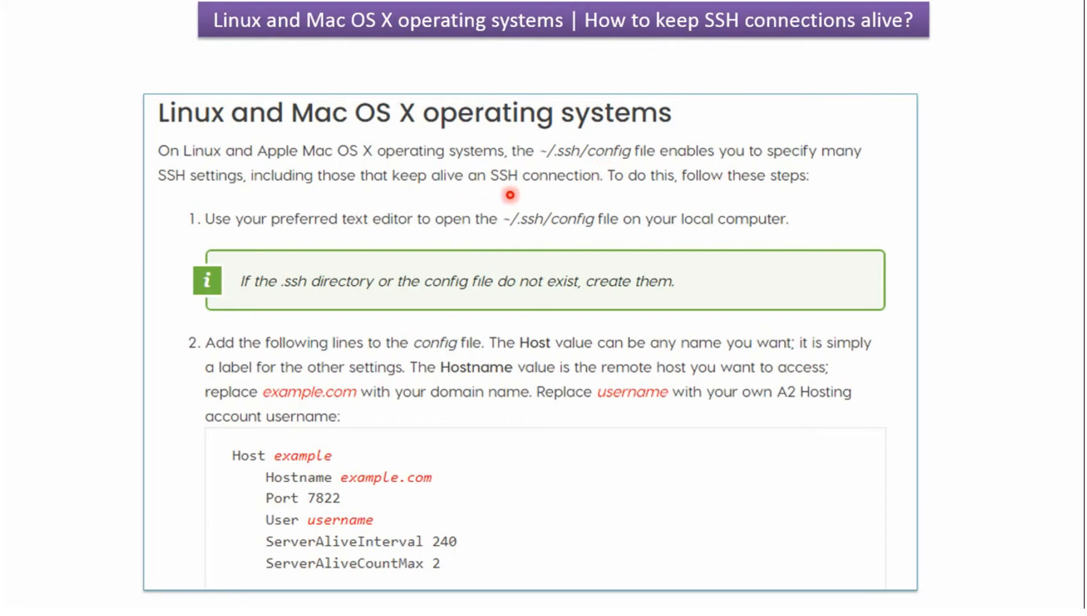
mouse_move(568, 237)
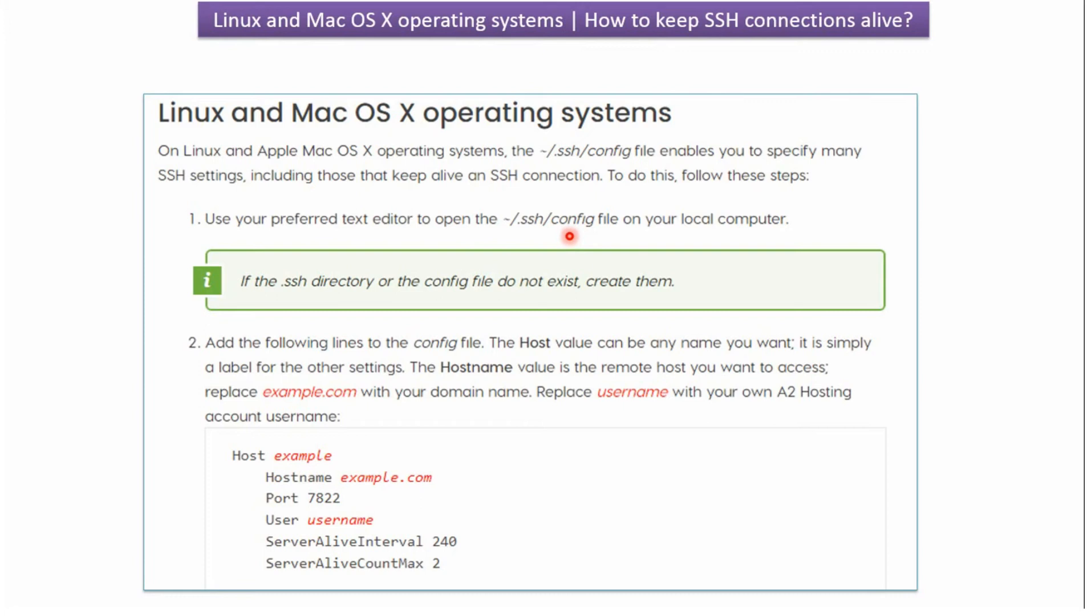
mouse_move(323, 518)
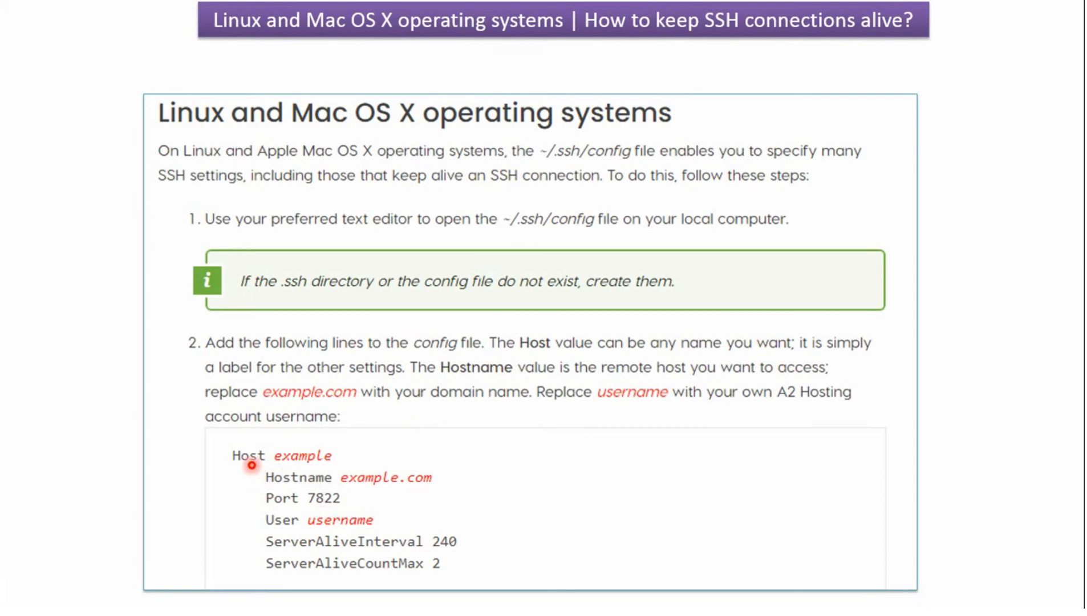
mouse_move(291, 474)
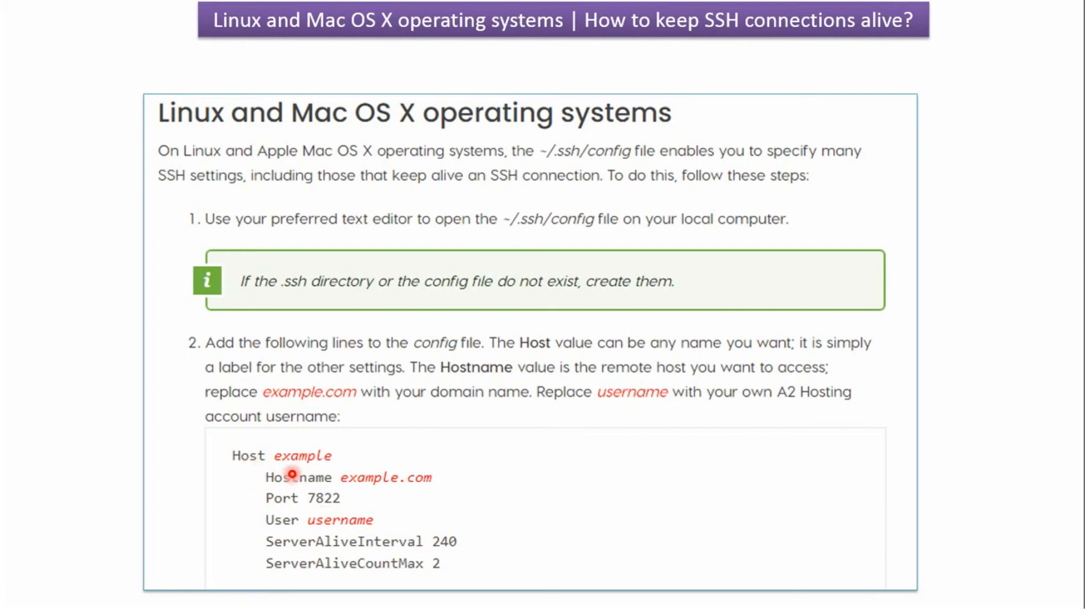
mouse_move(311, 495)
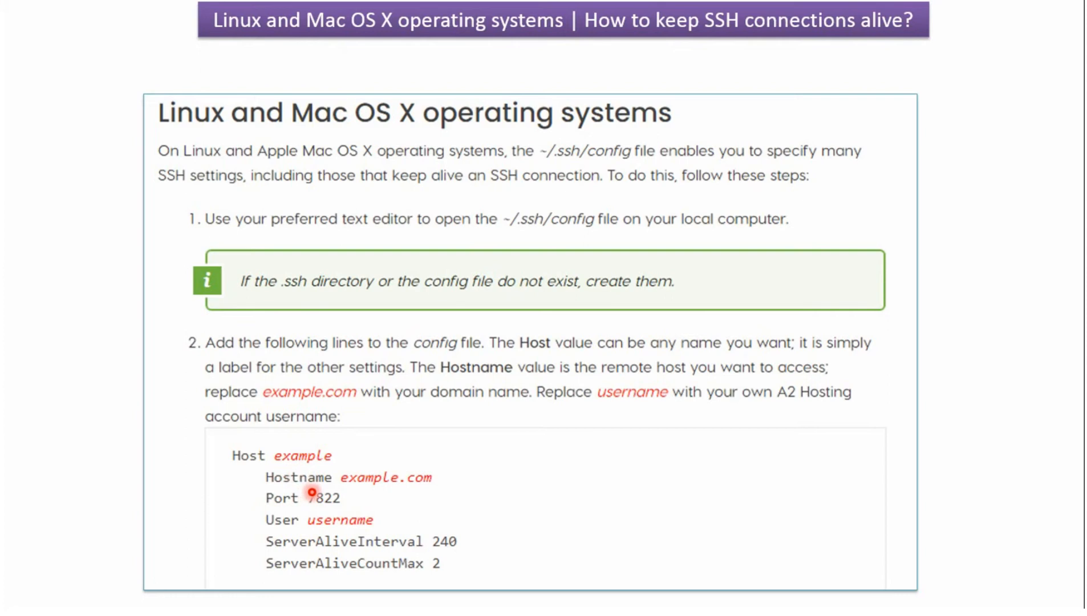
mouse_move(423, 494)
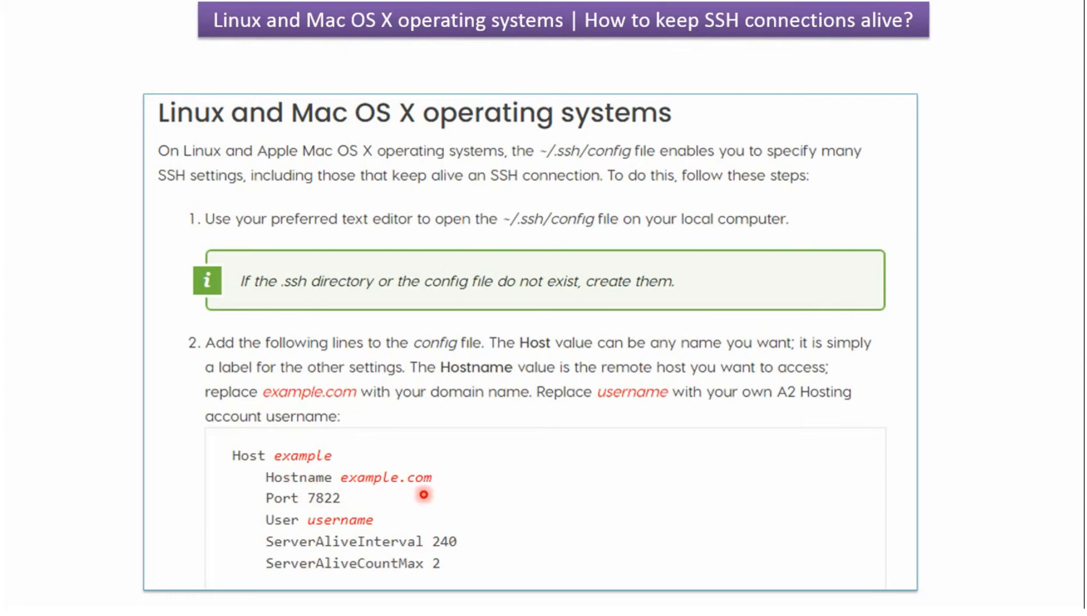
mouse_move(424, 488)
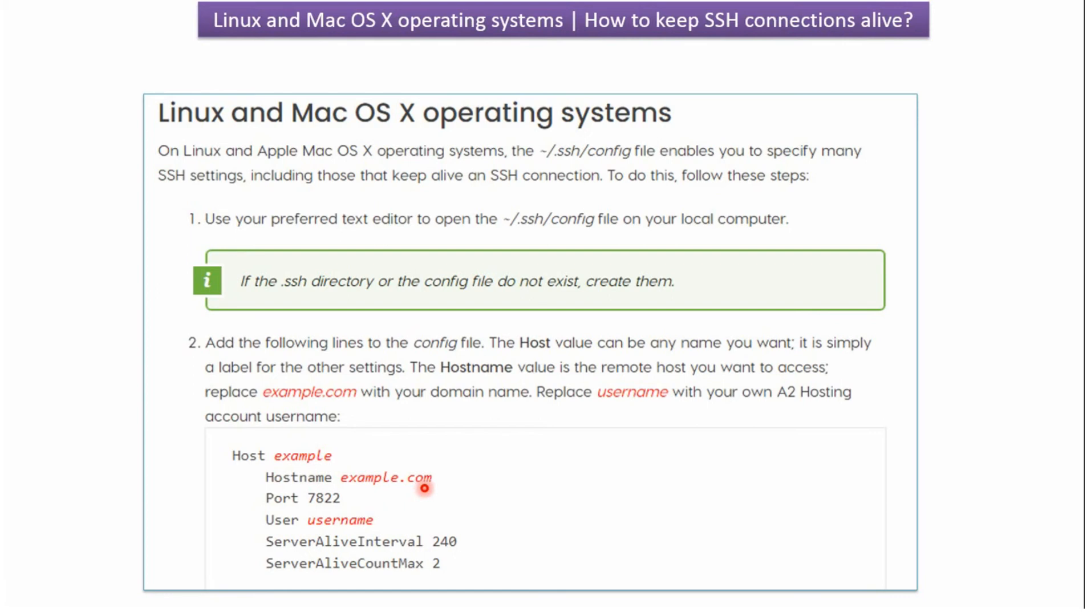
mouse_move(334, 519)
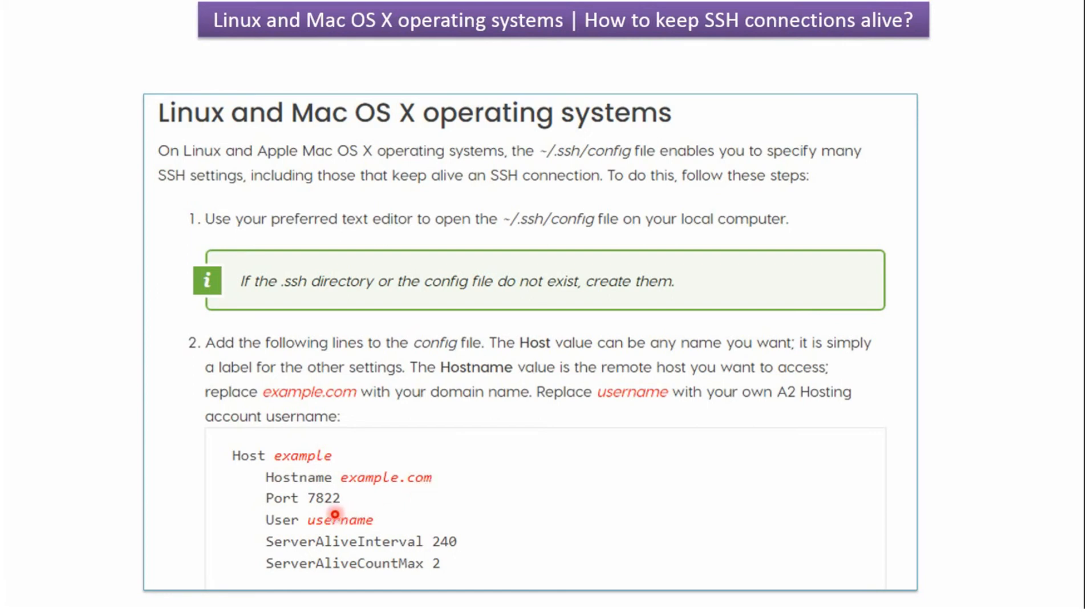
mouse_move(386, 485)
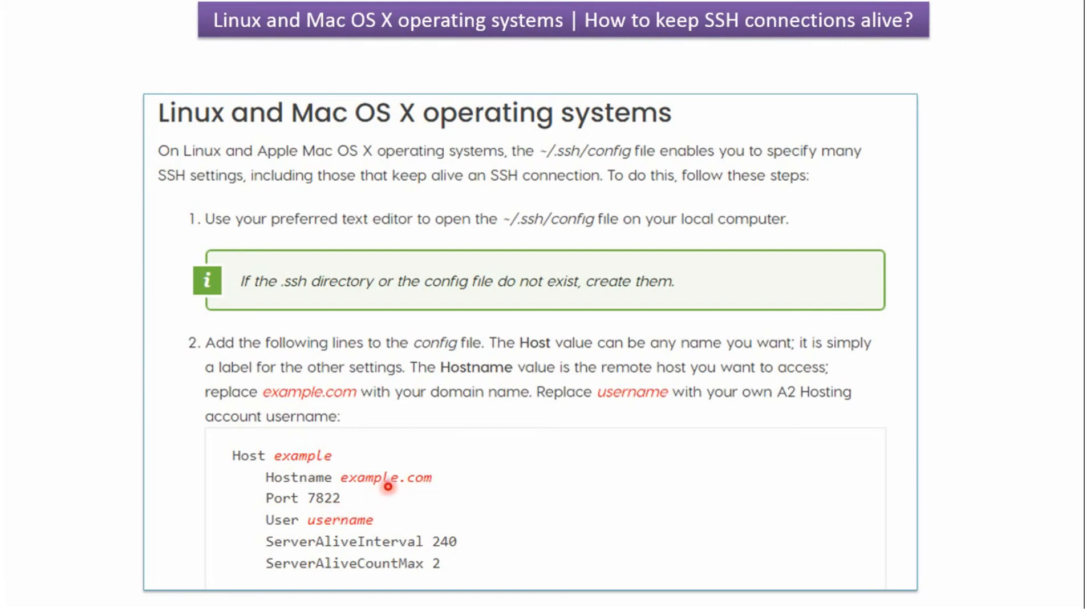
mouse_move(350, 519)
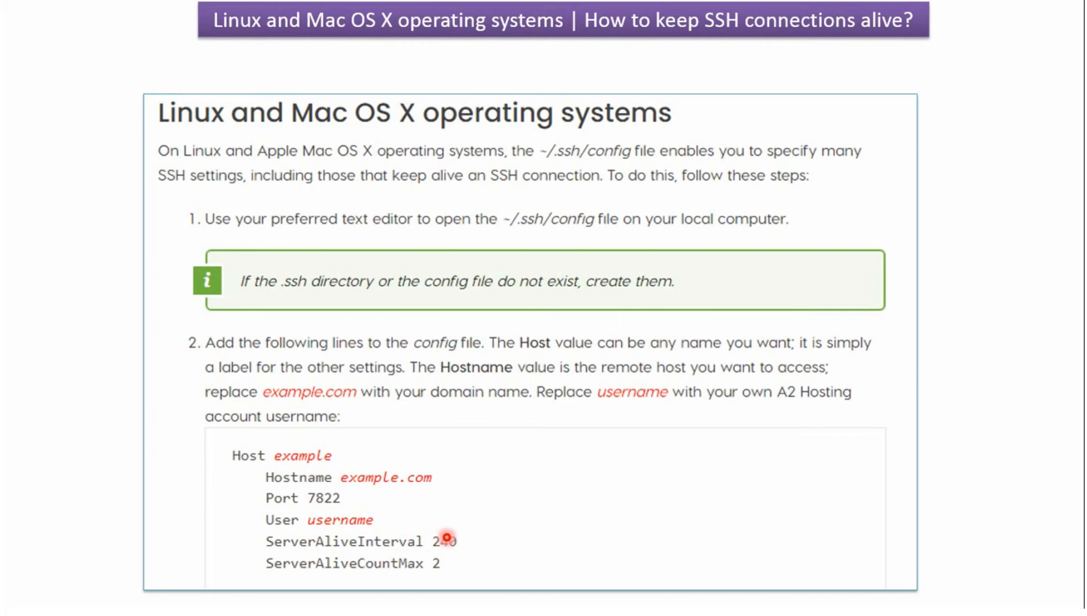
mouse_move(385, 567)
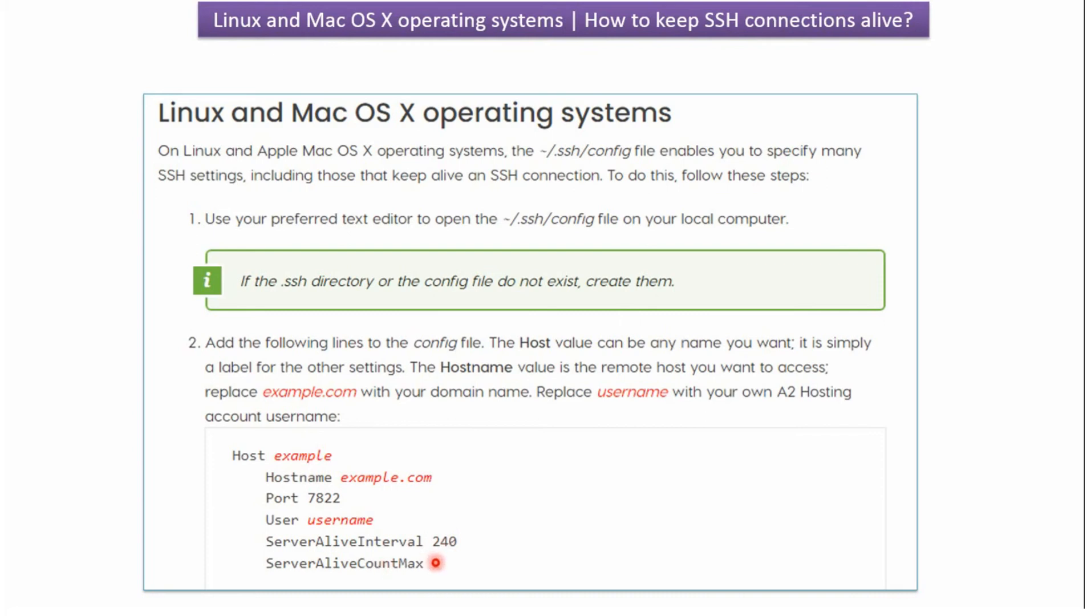
Quit the ssh_config man page and run pwd to show /home/ec2-user
type("2")
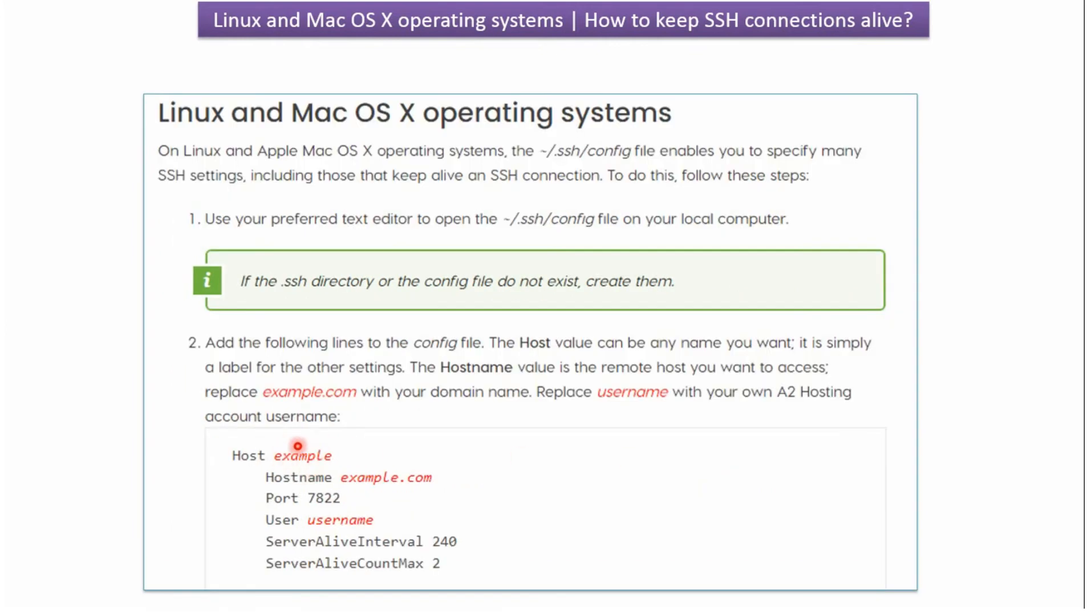
mouse_move(463, 529)
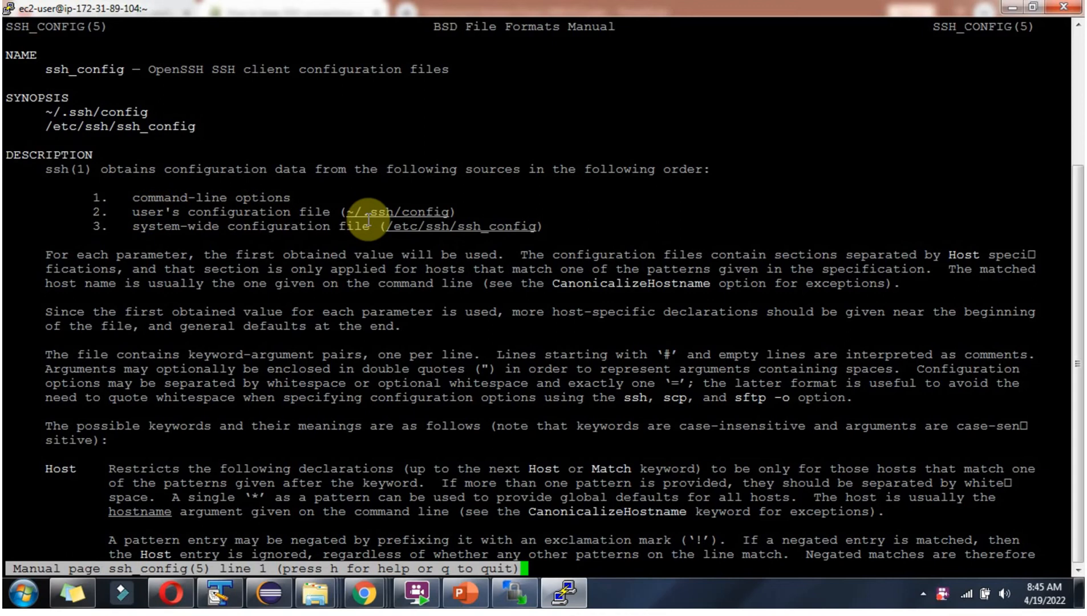
mouse_move(901, 286)
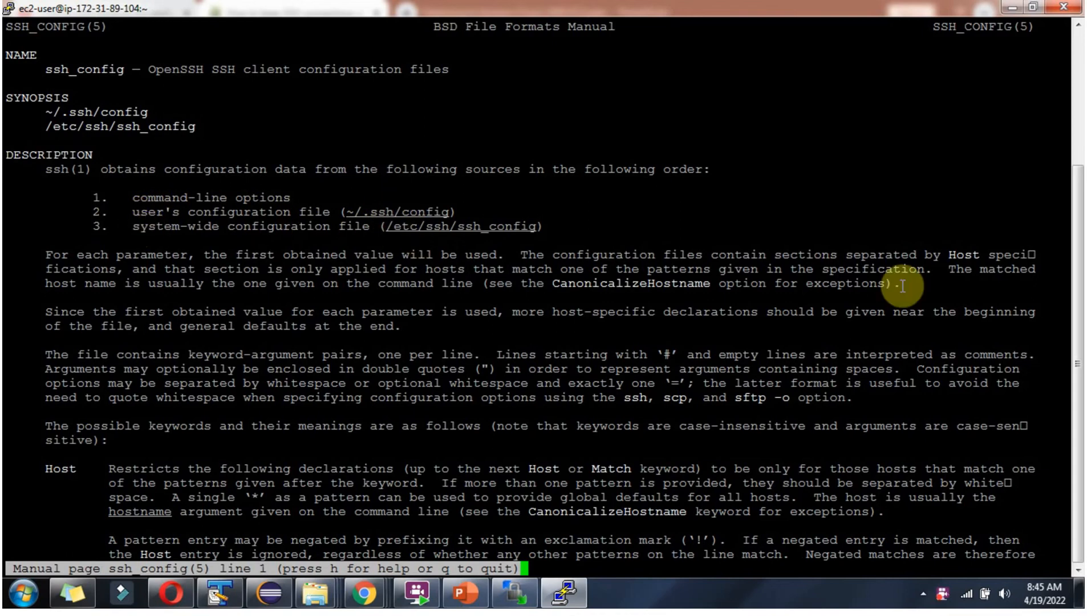
mouse_move(1078, 304)
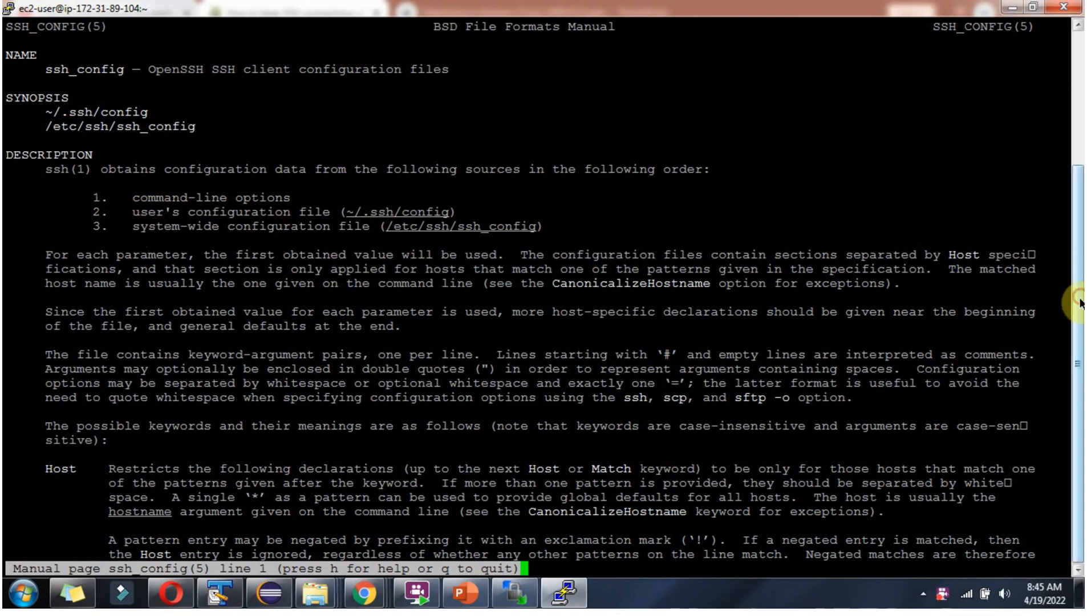
key("h")
type("cd")
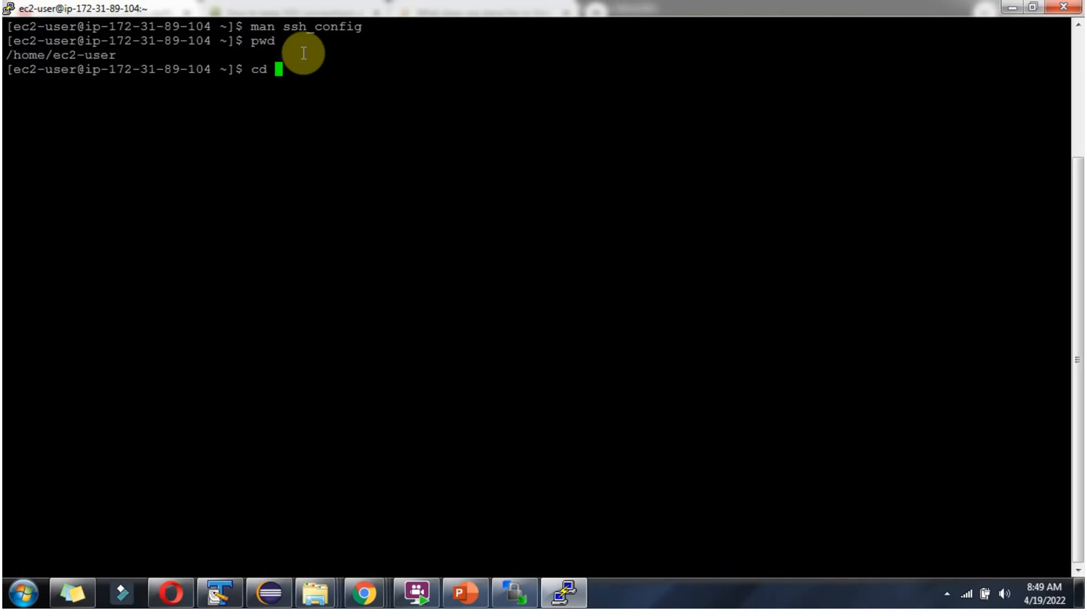
Enter ~/.ssh, create an empty config file with touch, list it, and begin typing vi config
type(".ssh")
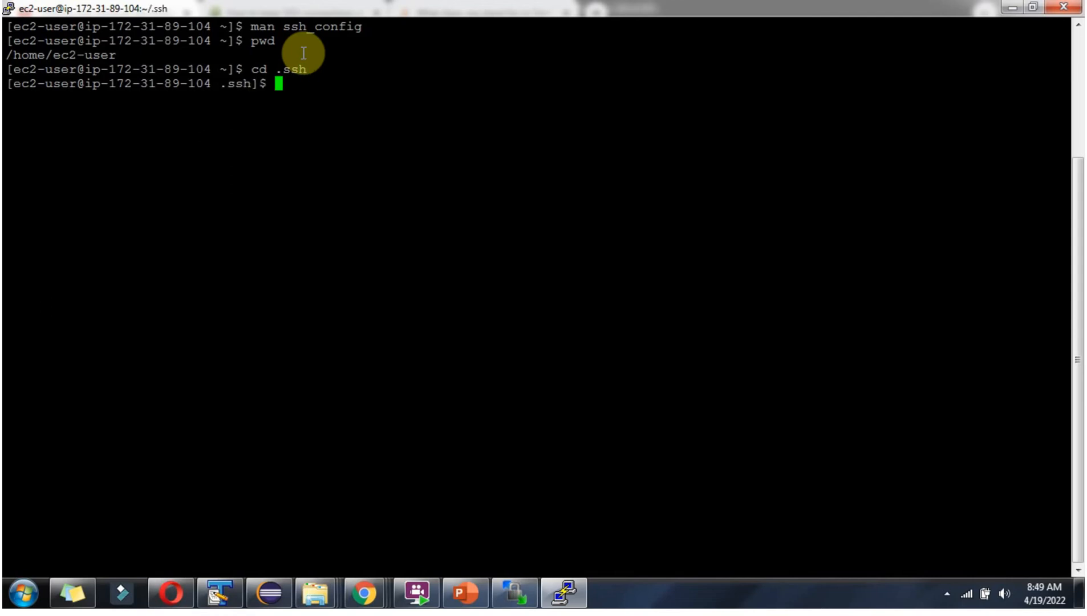
type("pwd")
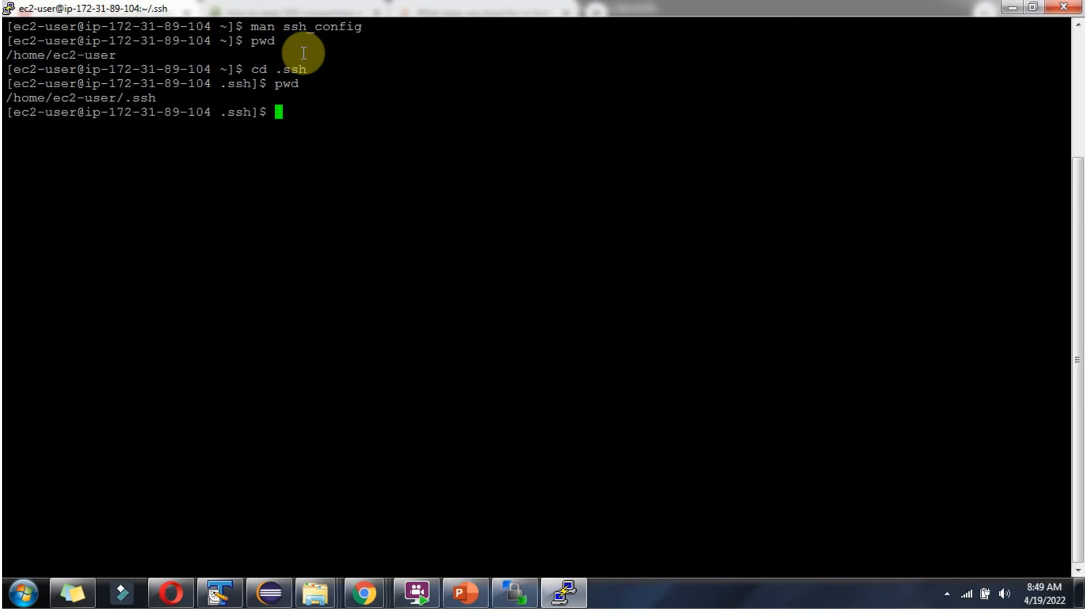
type("touch con")
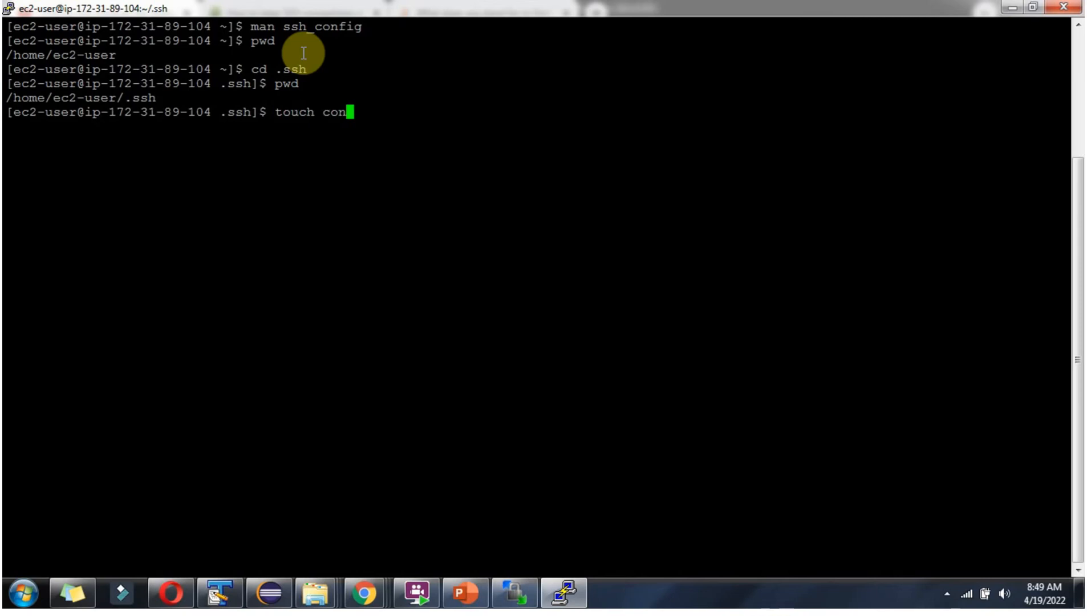
type("fig")
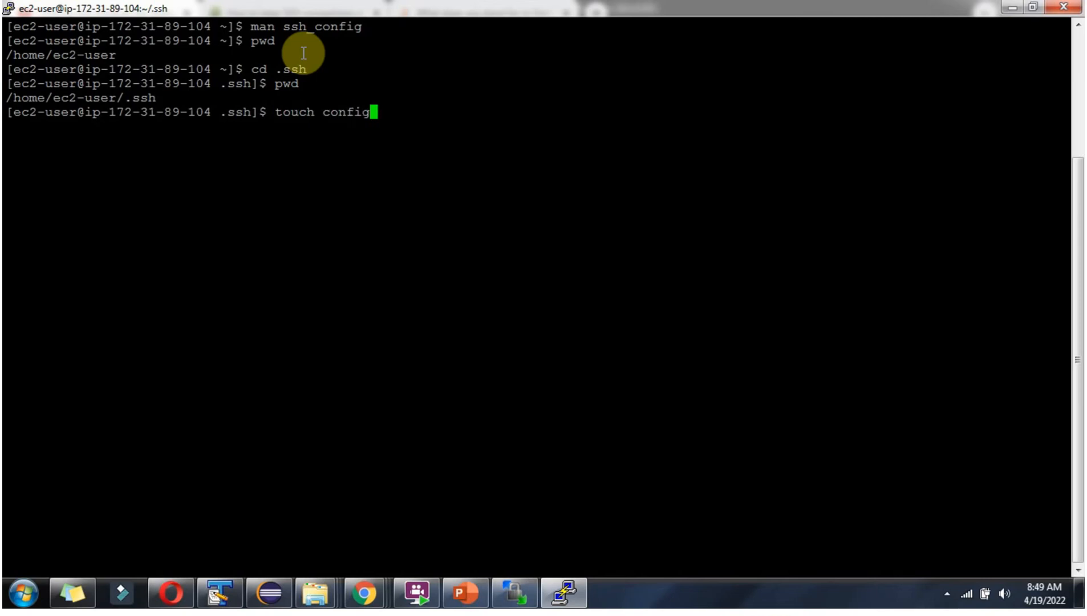
type("ls")
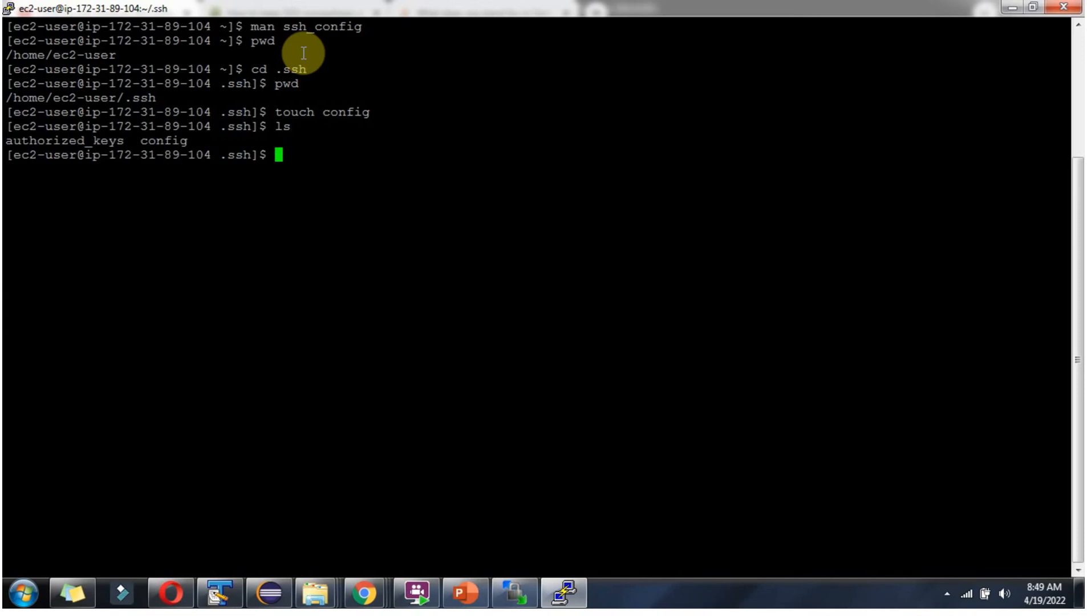
type("vi confi")
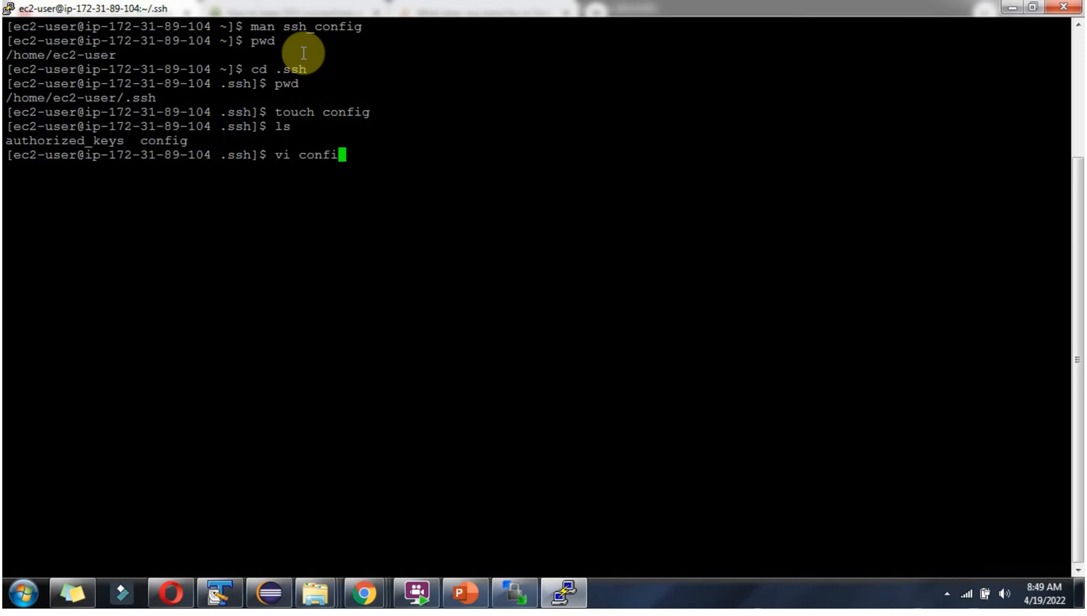
Save the example Host block (ServerAliveInterval 240, ServerAliveCountMax 2), then reopen config in vi and save again
type("g")
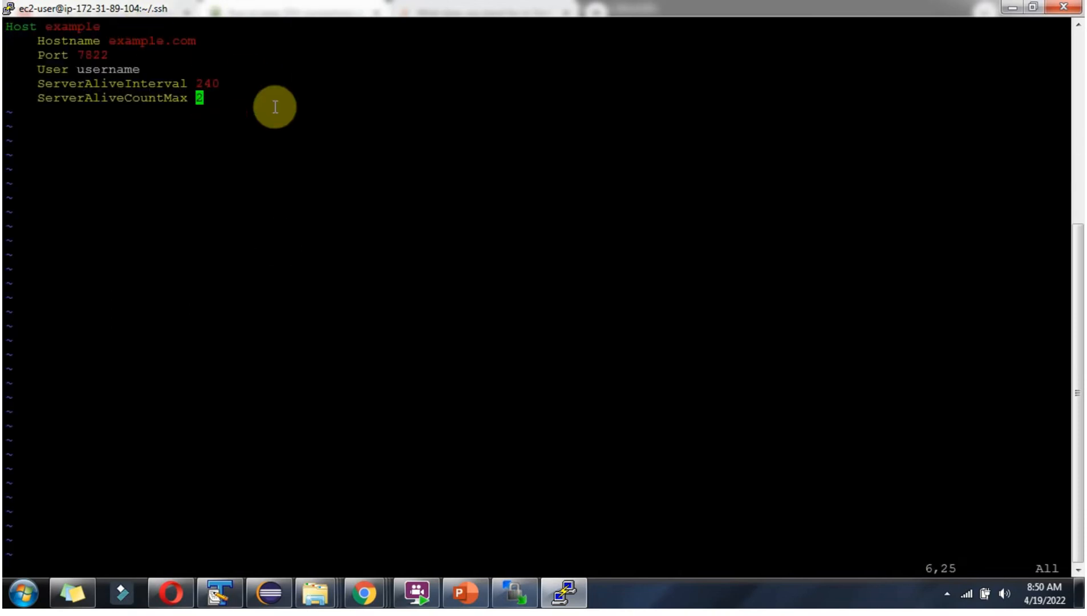
type(":w")
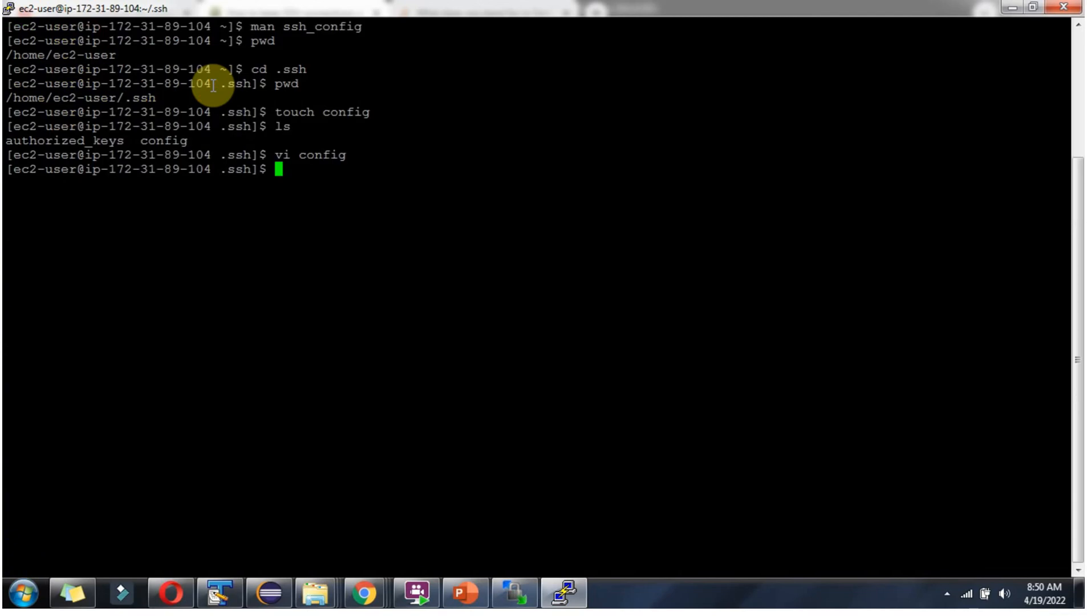
type("vi")
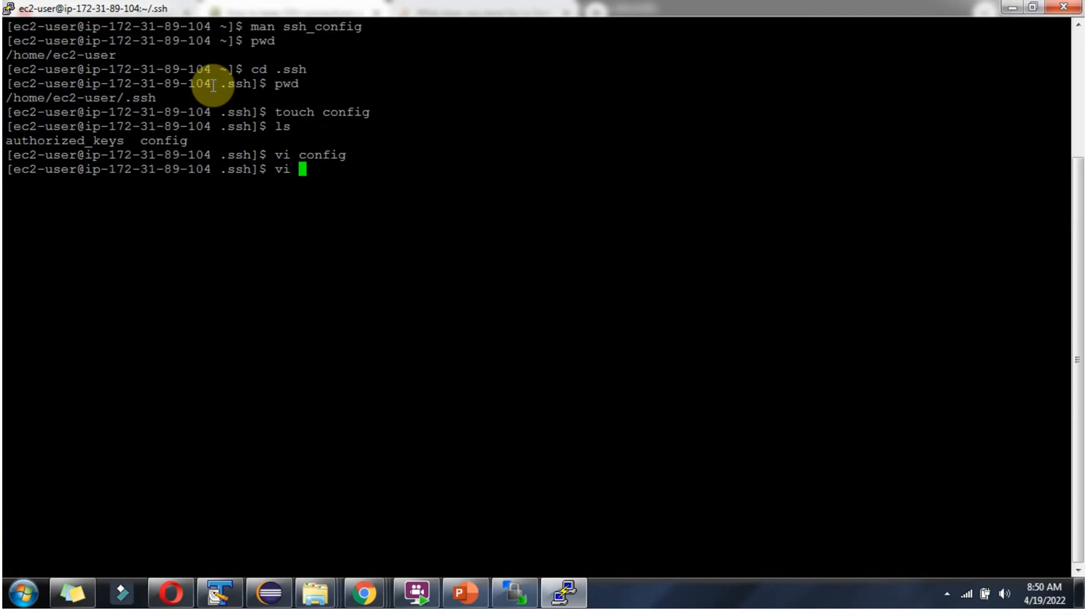
type("conf")
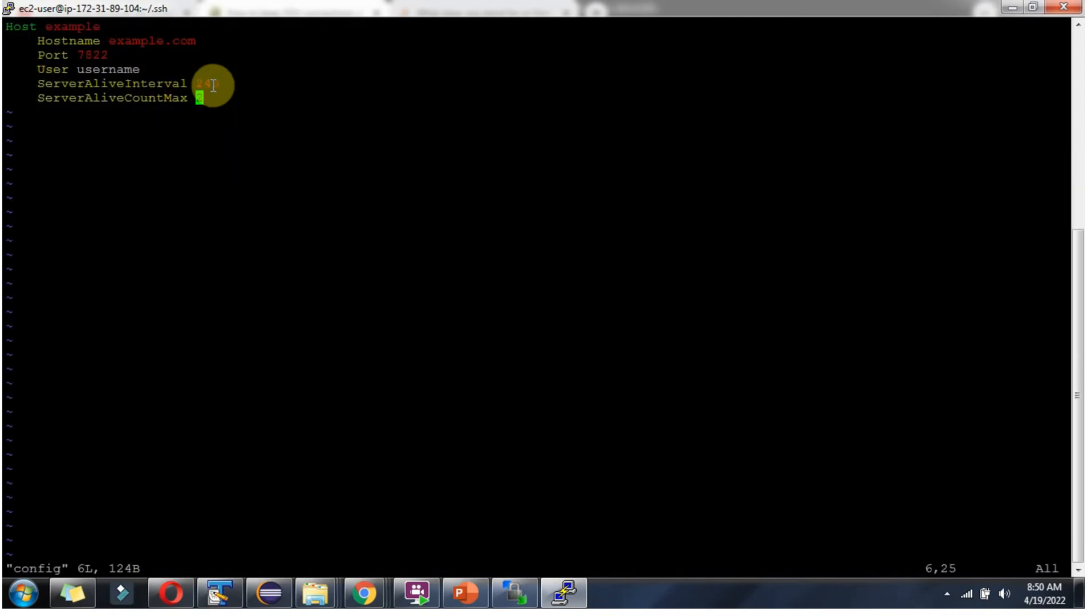
type(":w")
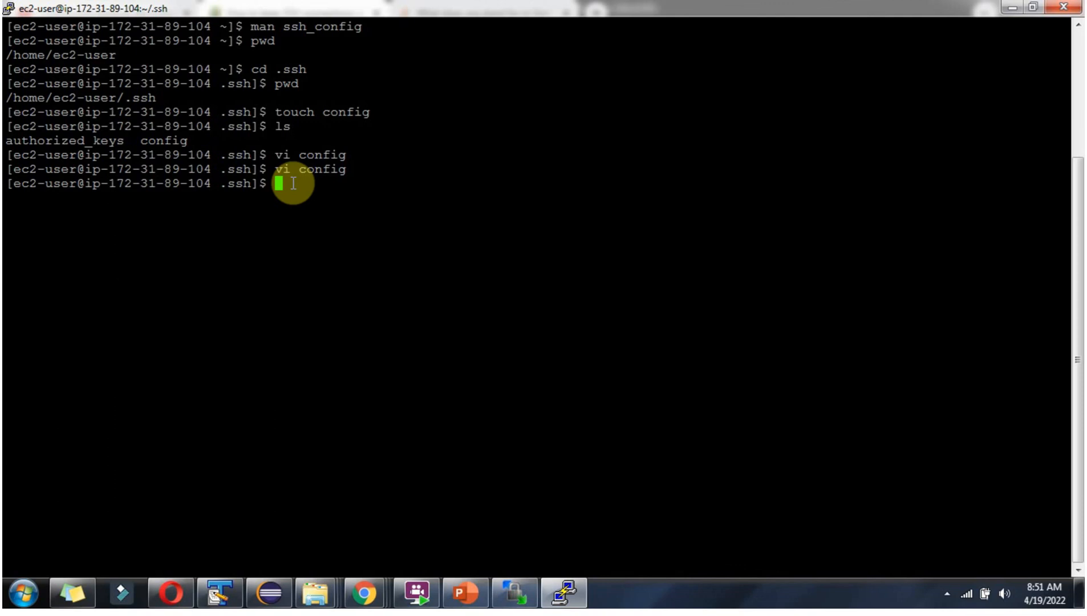
type("vi config")
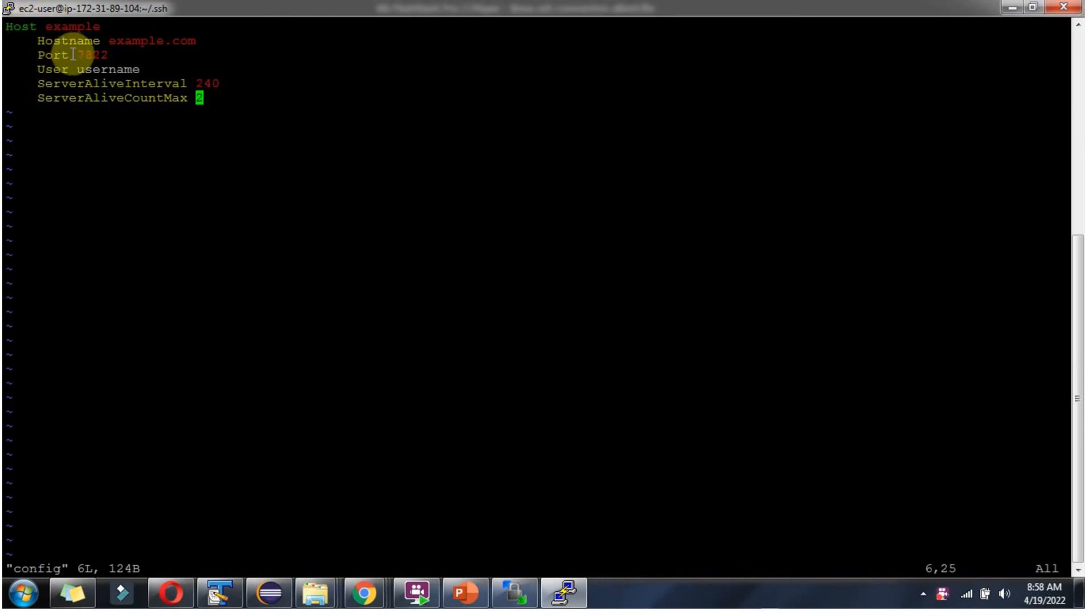
mouse_move(145, 50)
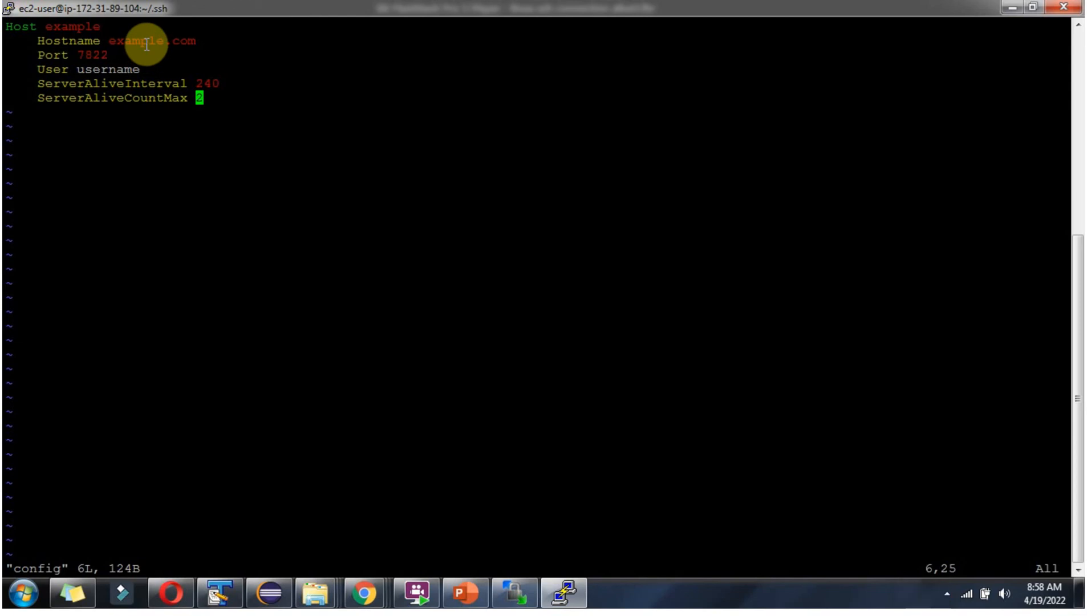
mouse_move(102, 55)
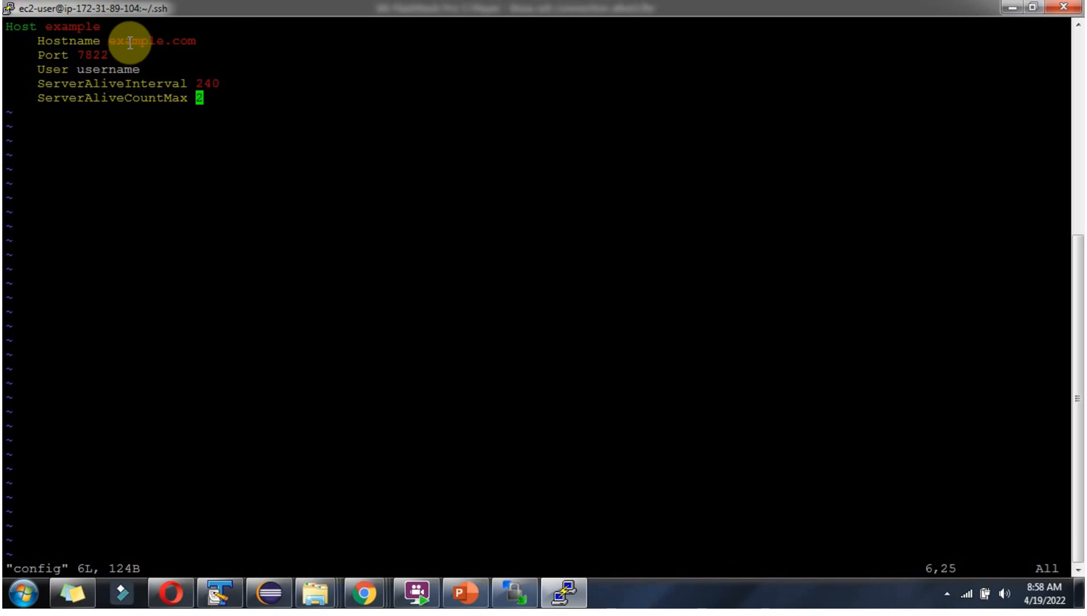
mouse_move(158, 77)
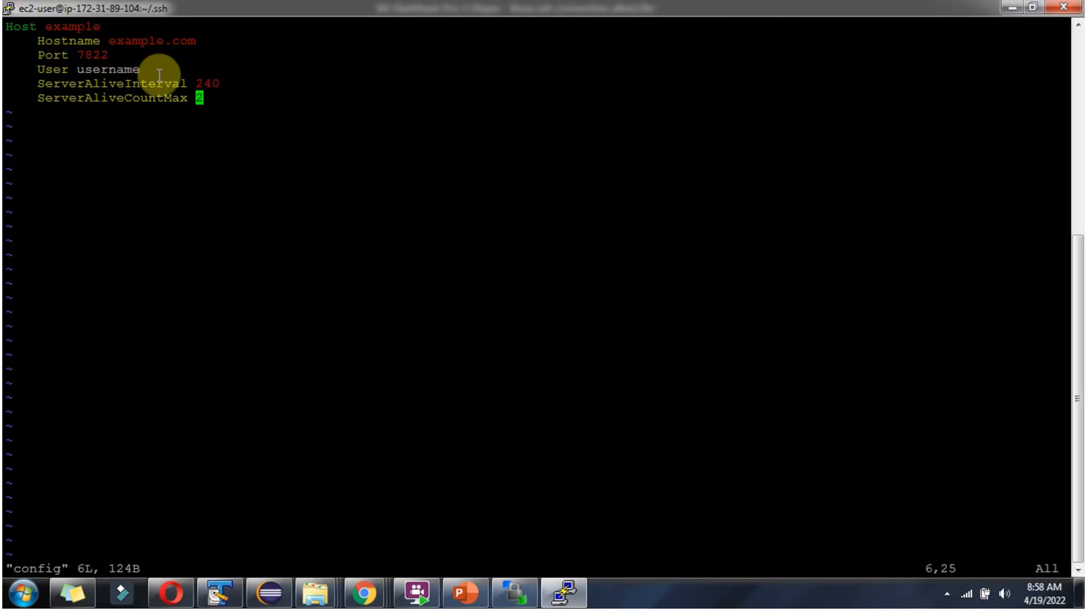
type(":wq")
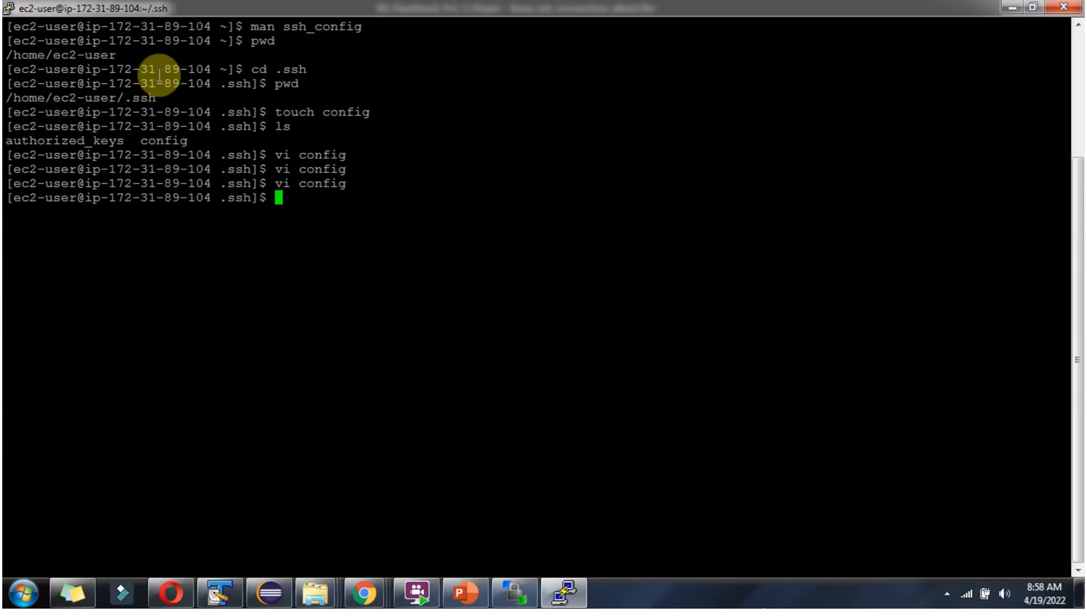
Run ssh example, which fails with 'Bad owner or permissions' on the config file
type("s")
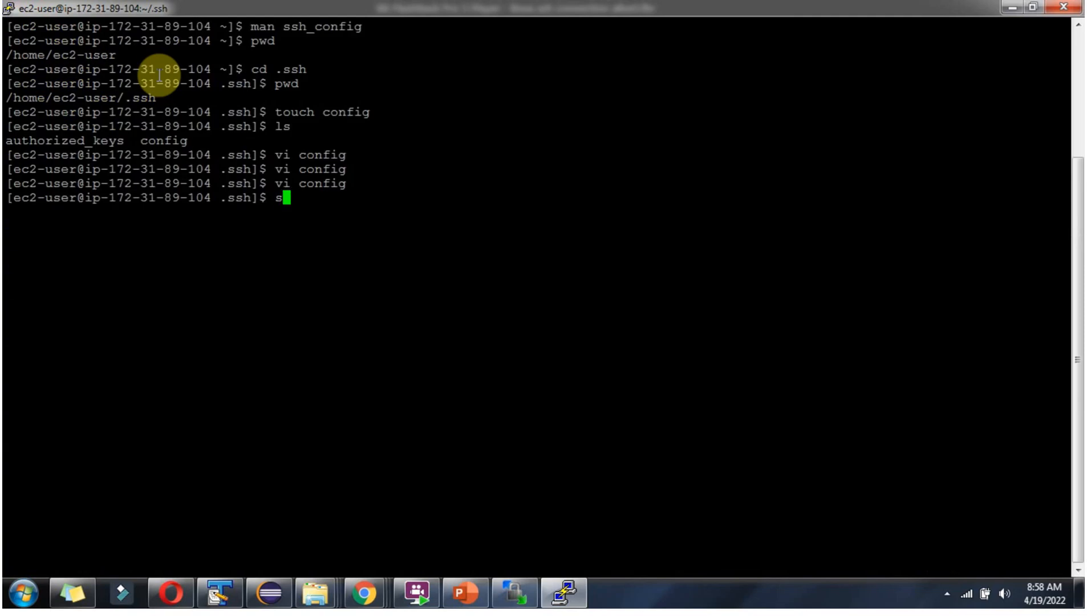
type("sh")
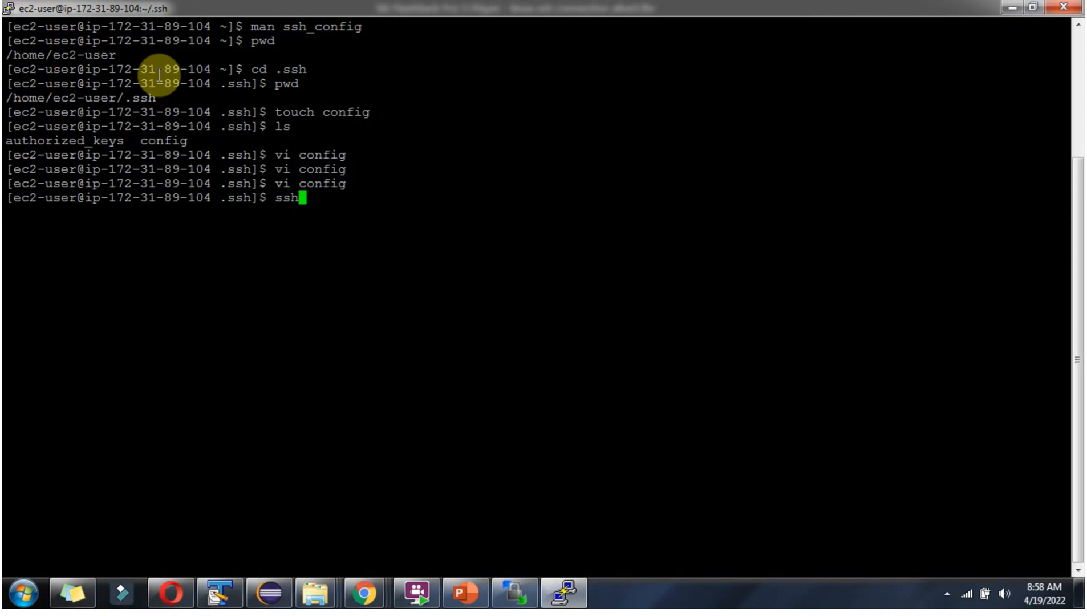
type("ex")
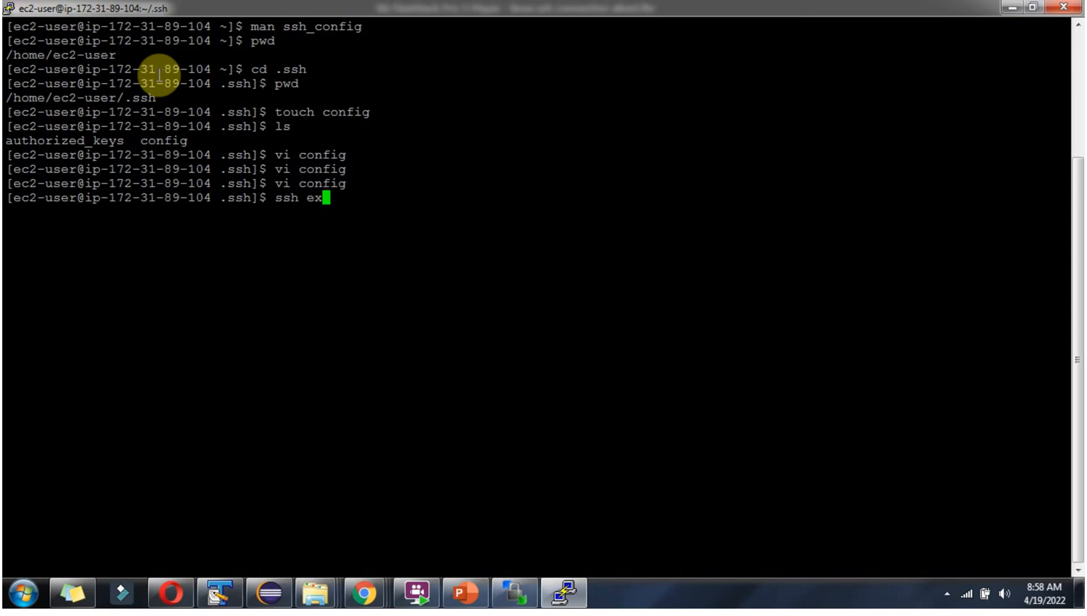
type("ampl")
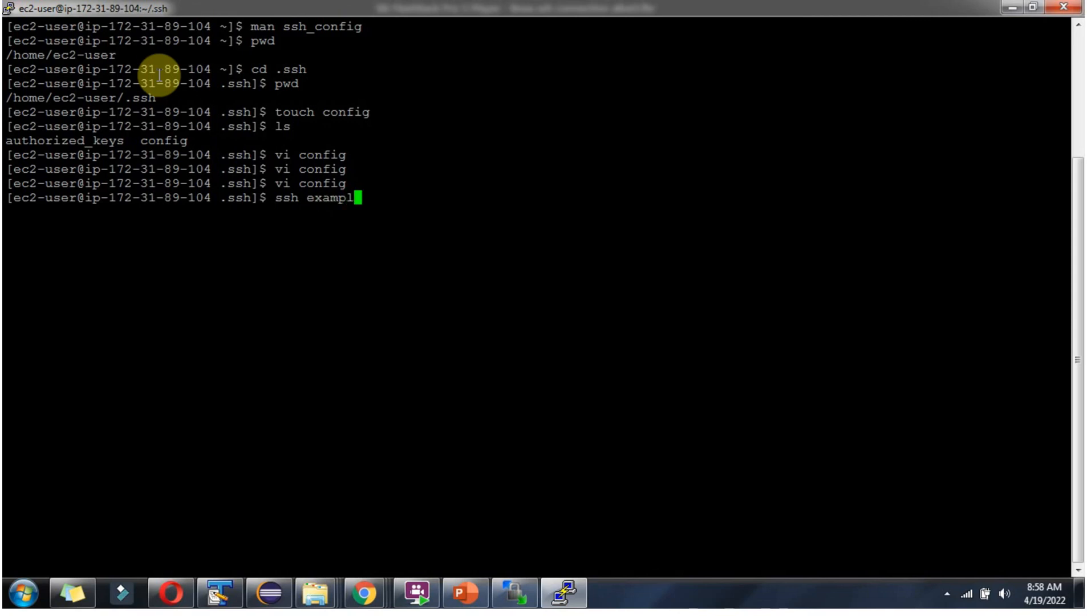
type("e")
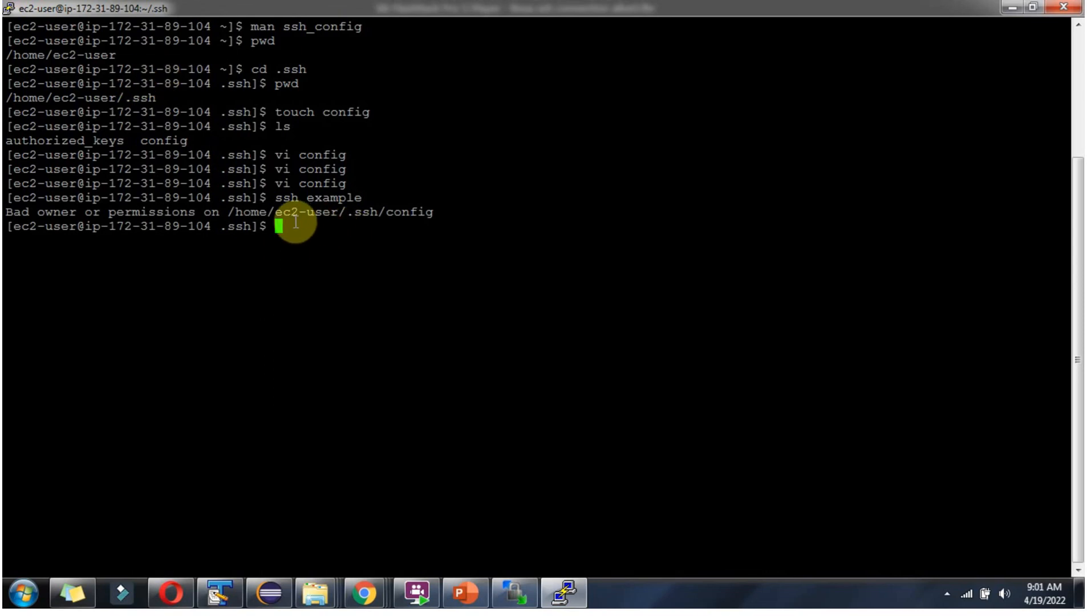
mouse_move(166, 222)
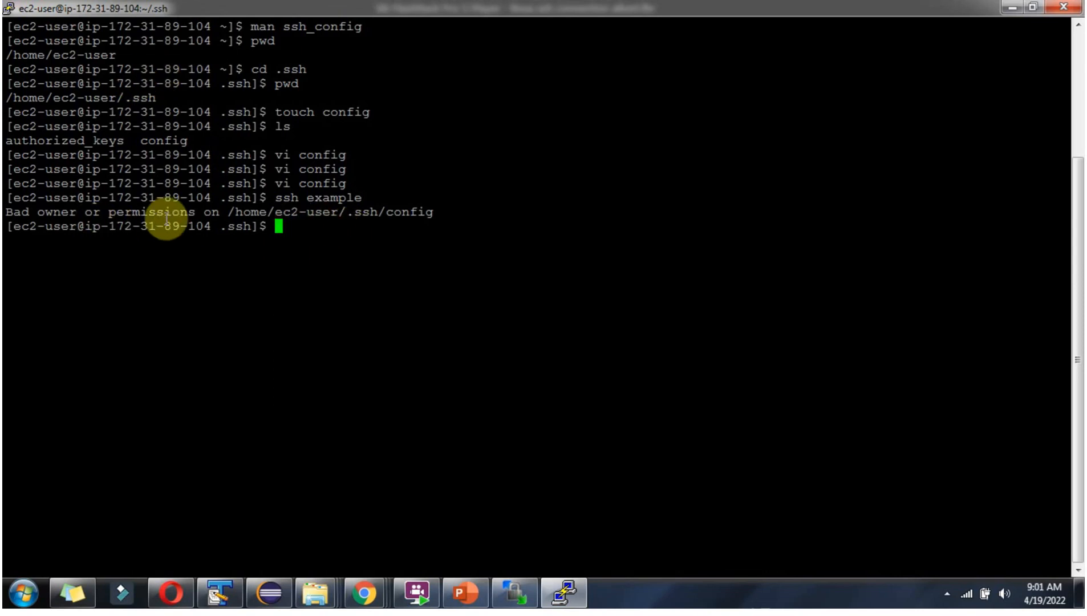
mouse_move(407, 221)
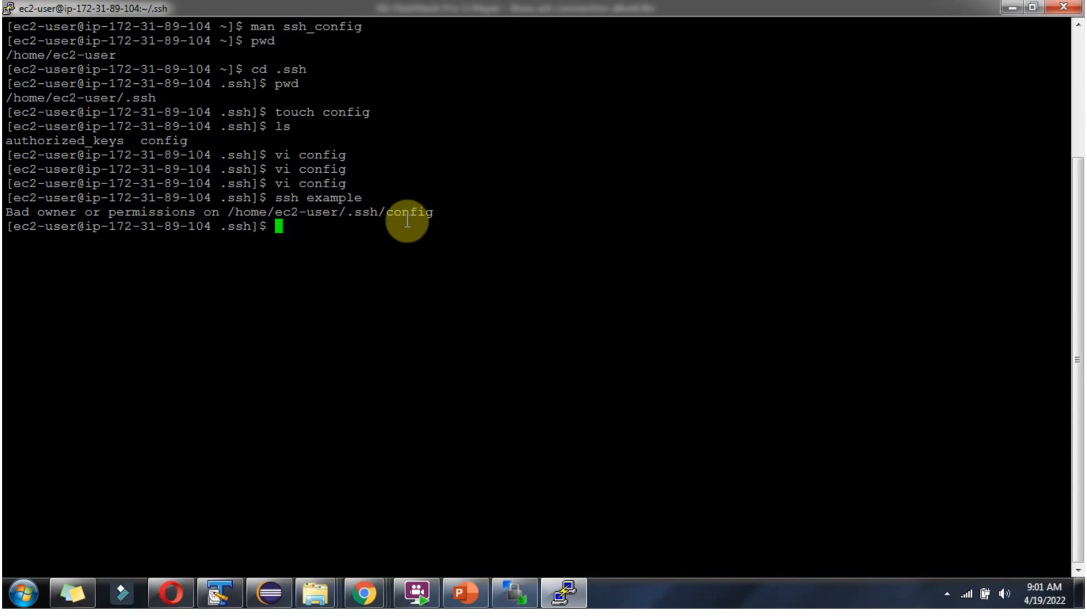
Run sudo ssh example, which fails with 'Could not resolve hostname example'
type("s")
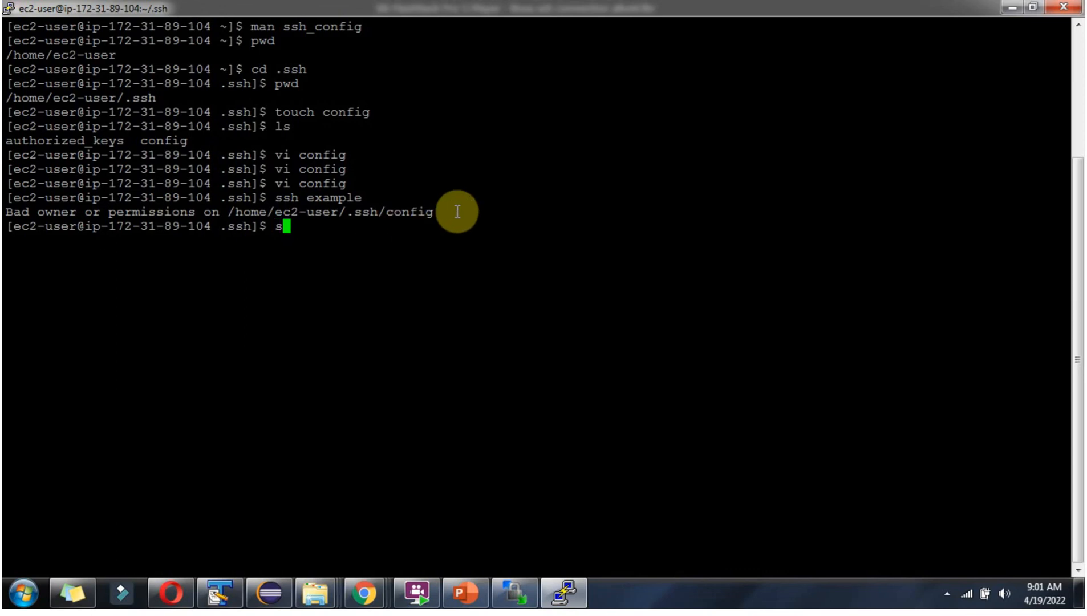
type("udo")
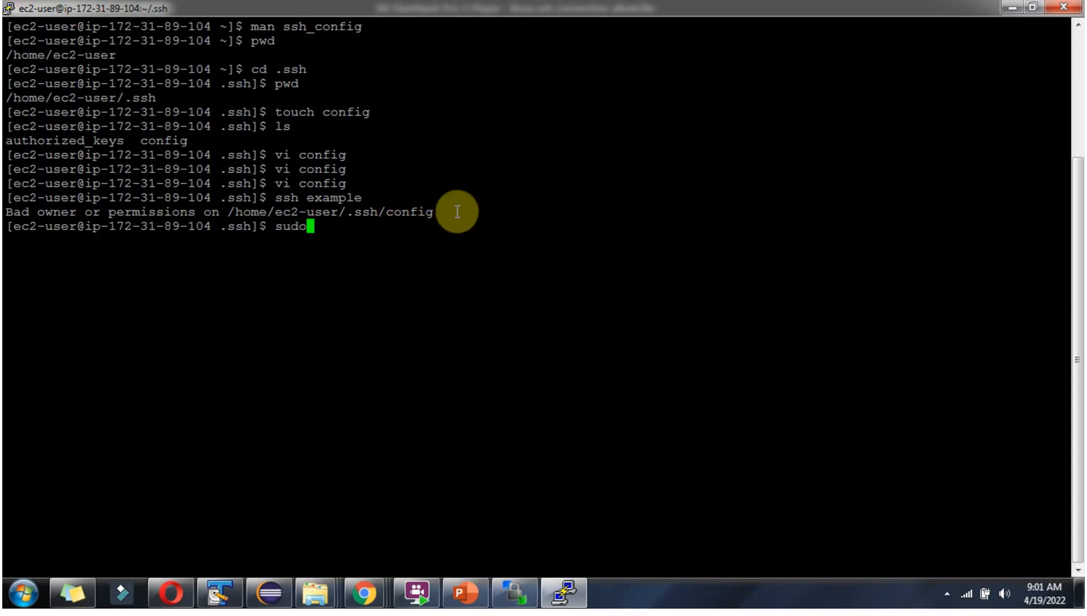
type("ssh ex")
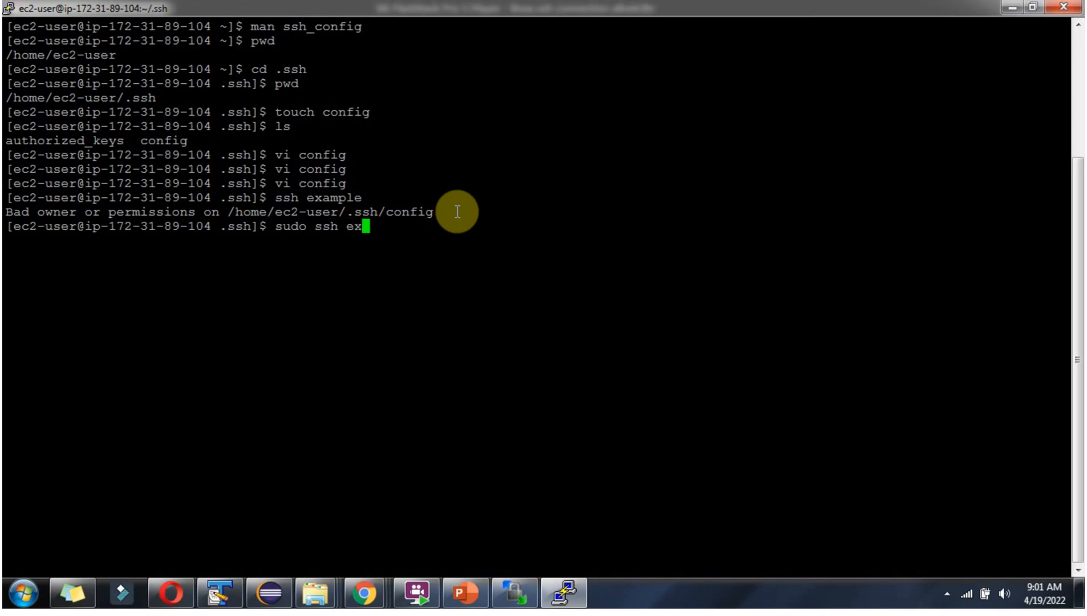
type("ample")
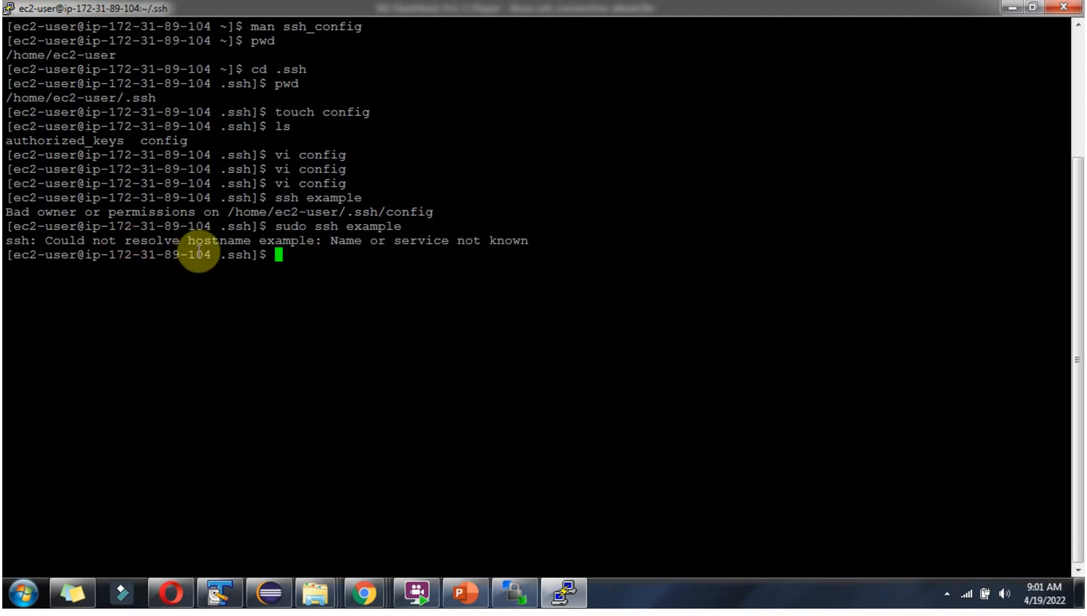
mouse_move(277, 249)
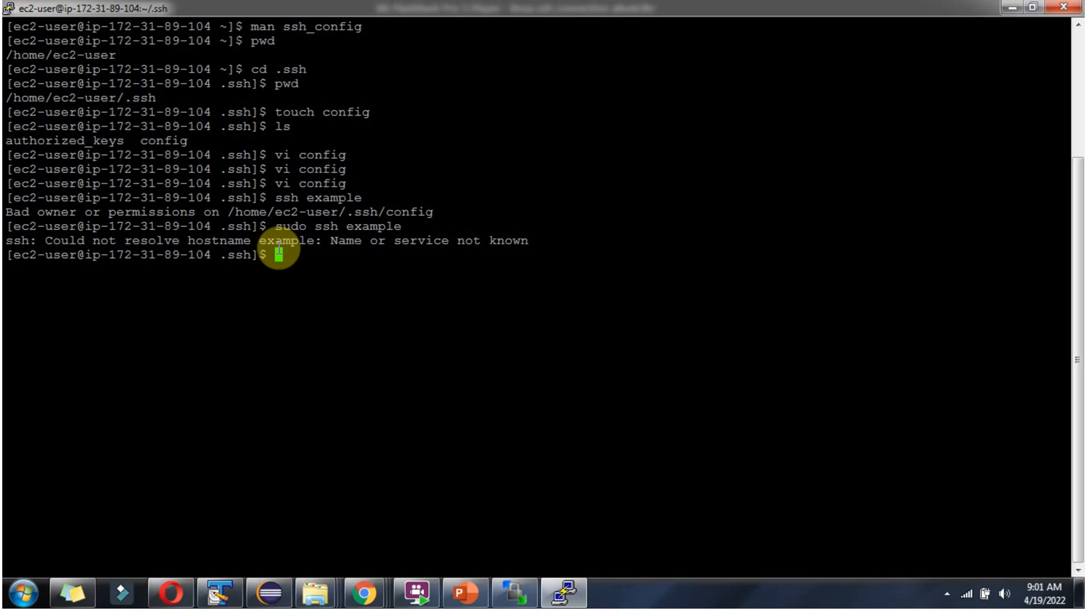